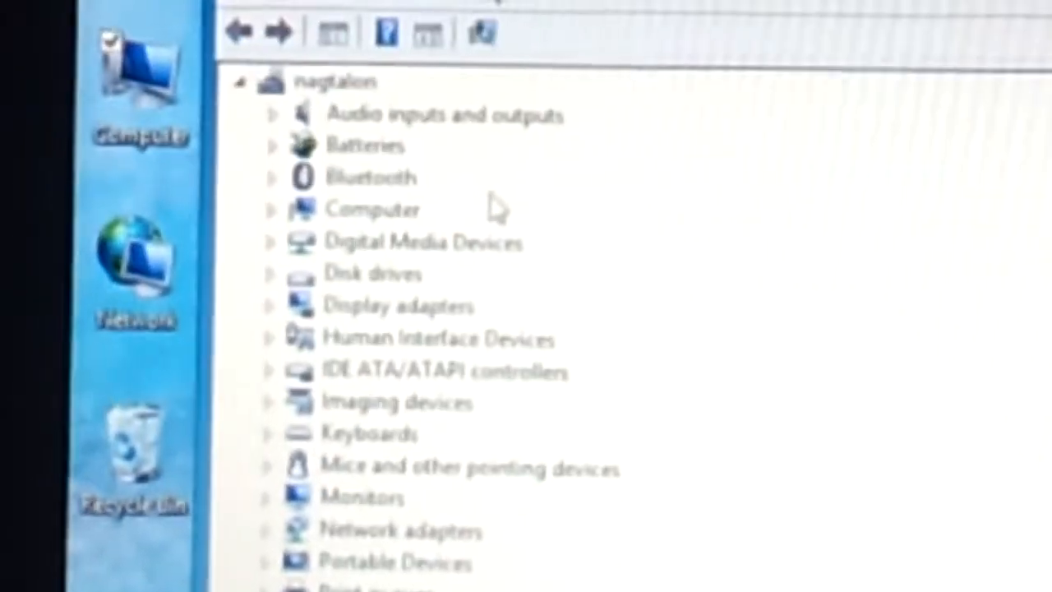
- Scroll the USB controllers list and select the NVIDIA USB Boot recovery driver for Mobile devices
{"action": "scroll", "scroll_direction": "down", "scroll_amount": 3}
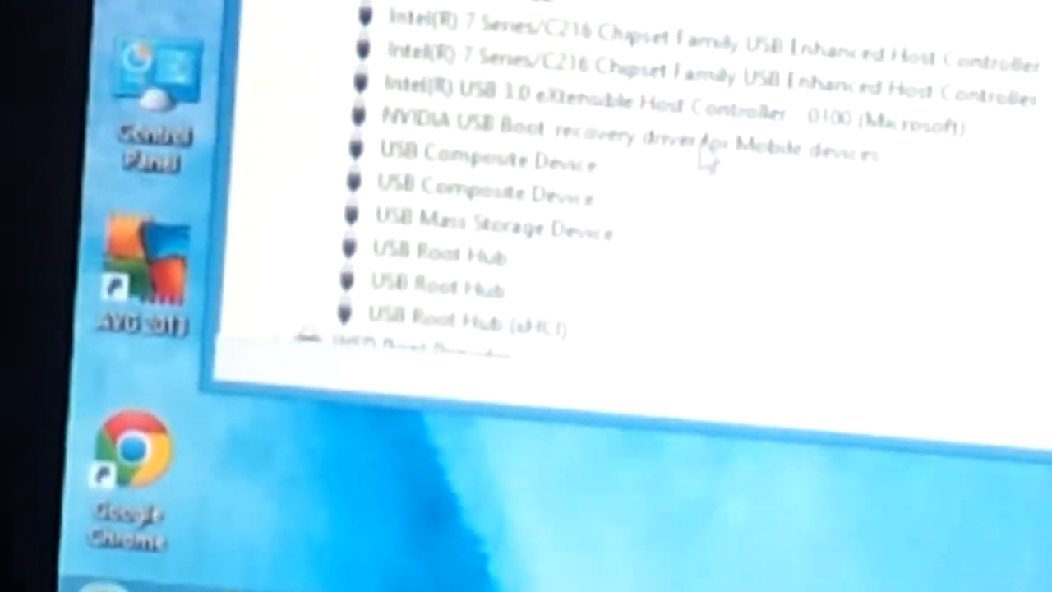
{"action": "left_click", "coordinate": [576, 278]}
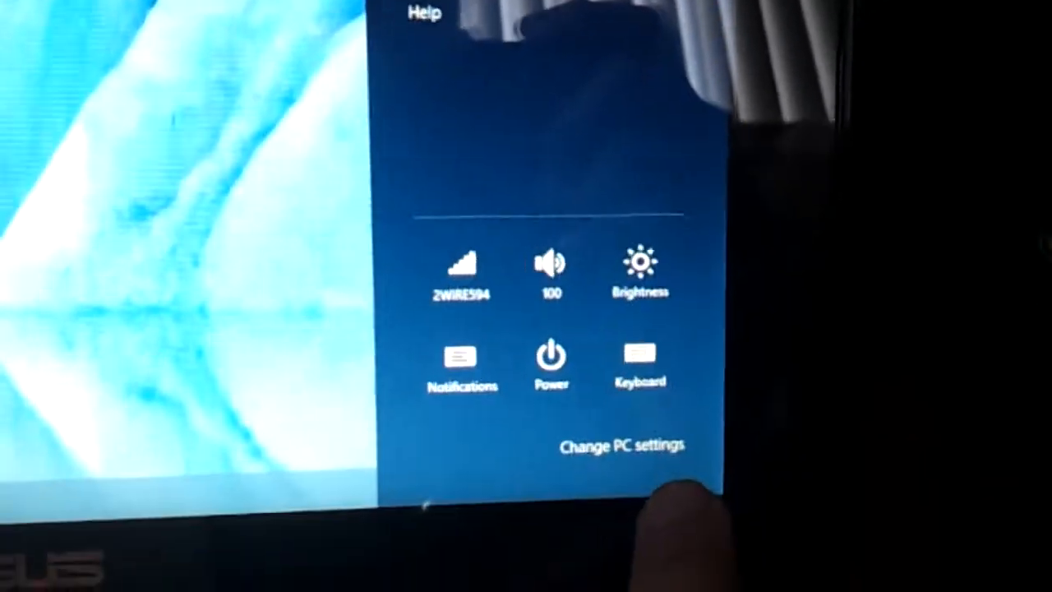
- Choose Change PC settings from the Settings charm
{"action": "left_click", "coordinate": [624, 447]}
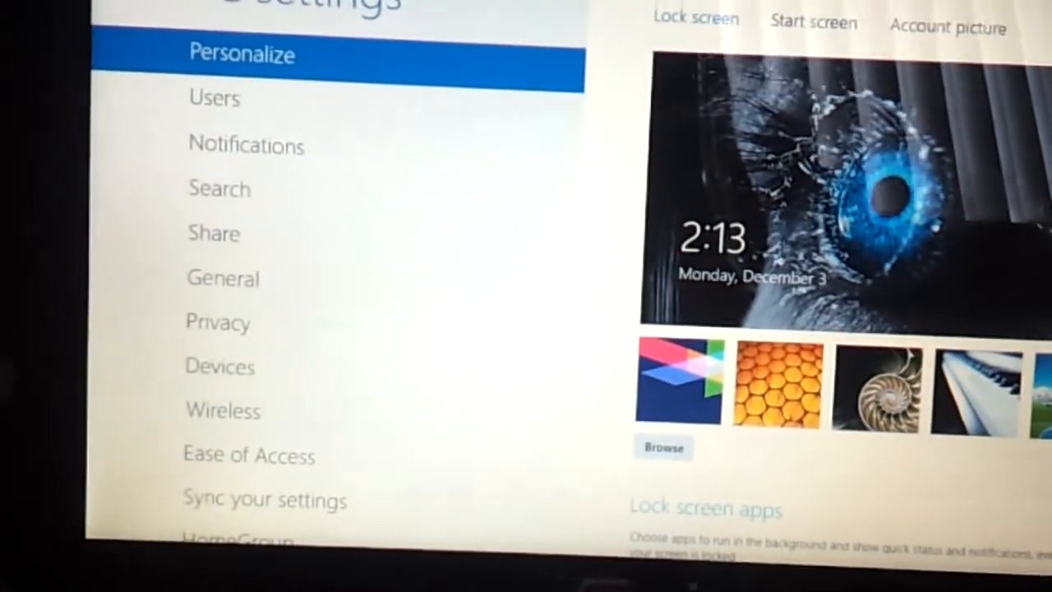
- Under General in PC settings, choose Restart now for Advanced startup
{"action": "left_click", "coordinate": [222, 278]}
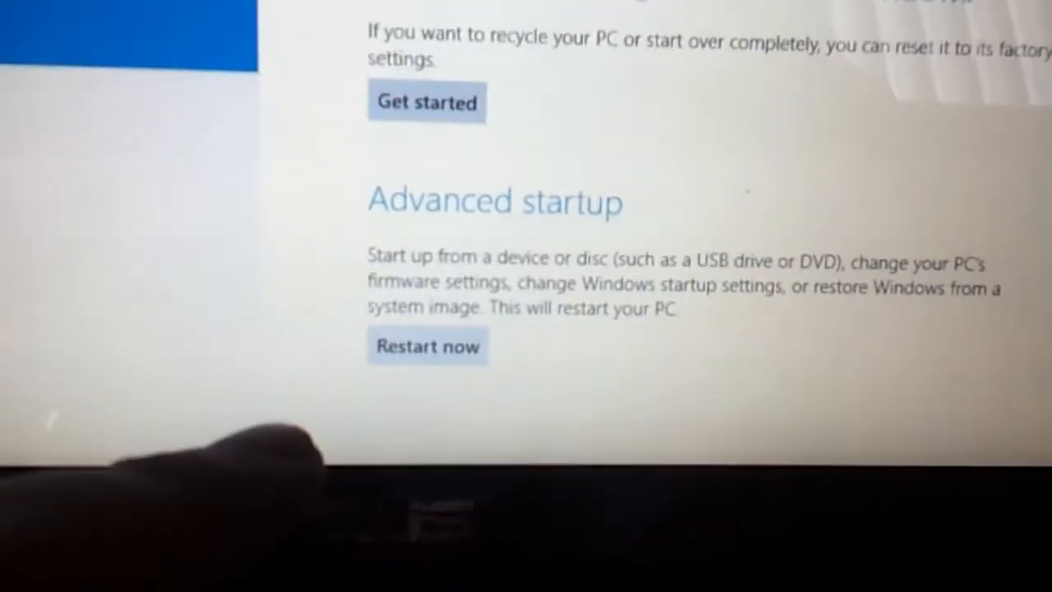
{"action": "left_click", "coordinate": [427, 345]}
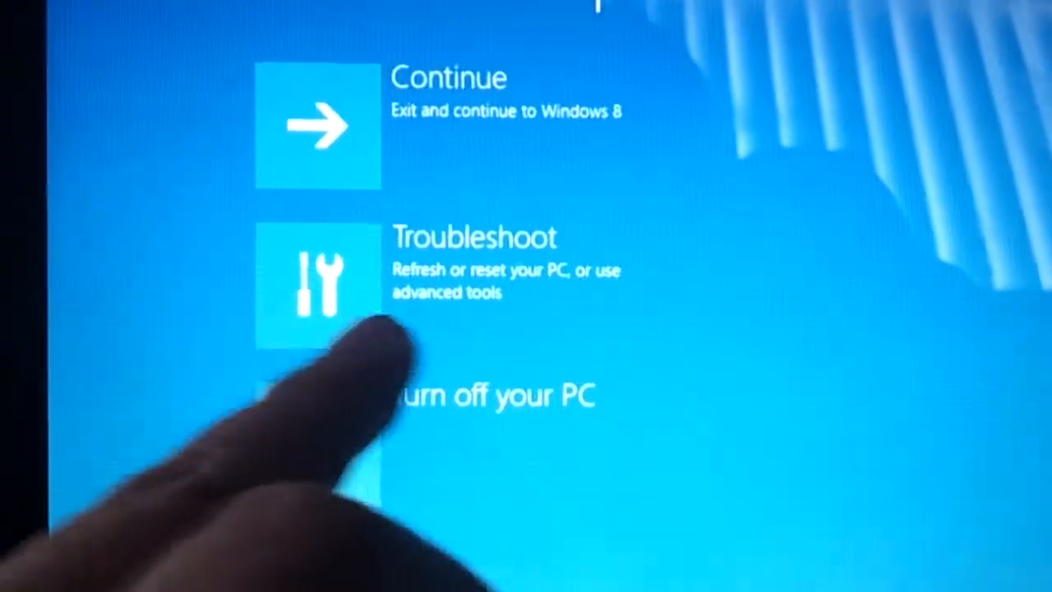
- Go to Troubleshoot, then Advanced options in the recovery menu
{"action": "left_click", "coordinate": [320, 276]}
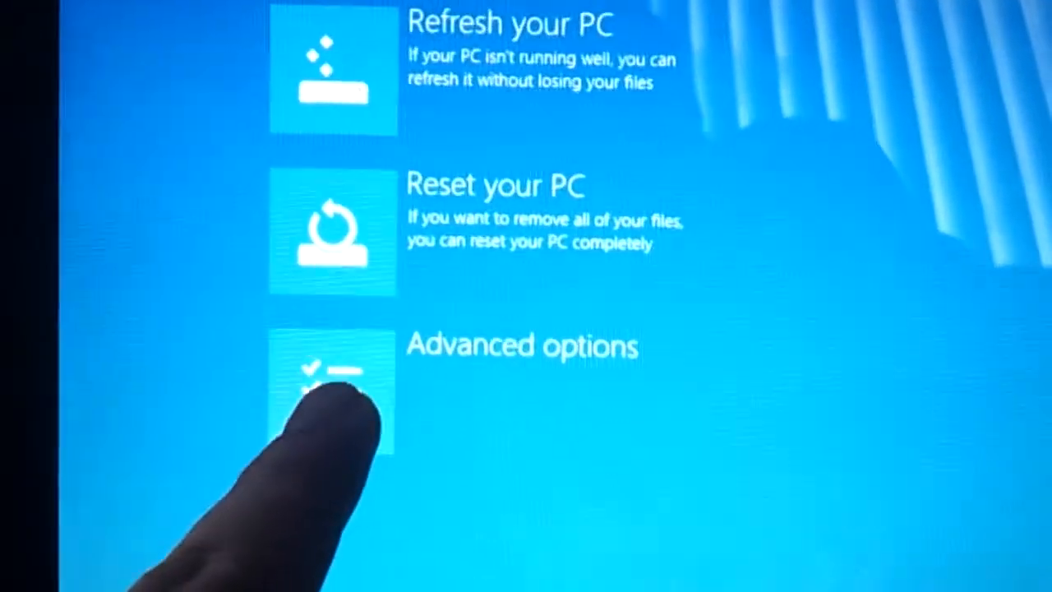
{"action": "left_click", "coordinate": [329, 379]}
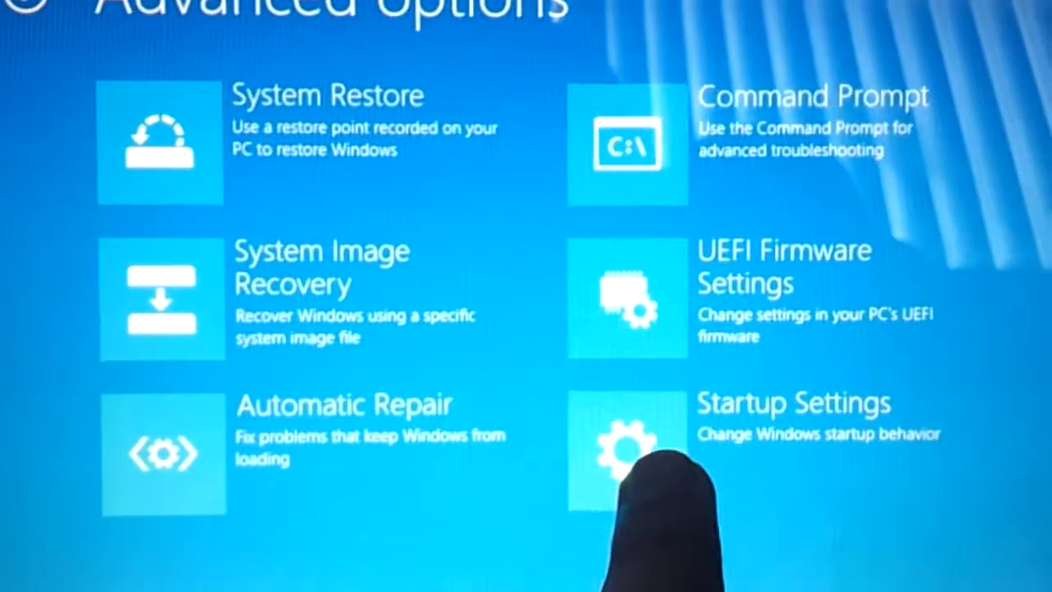
- Choose Startup Settings and restart to reach the numbered boot options list
{"action": "left_click", "coordinate": [627, 452]}
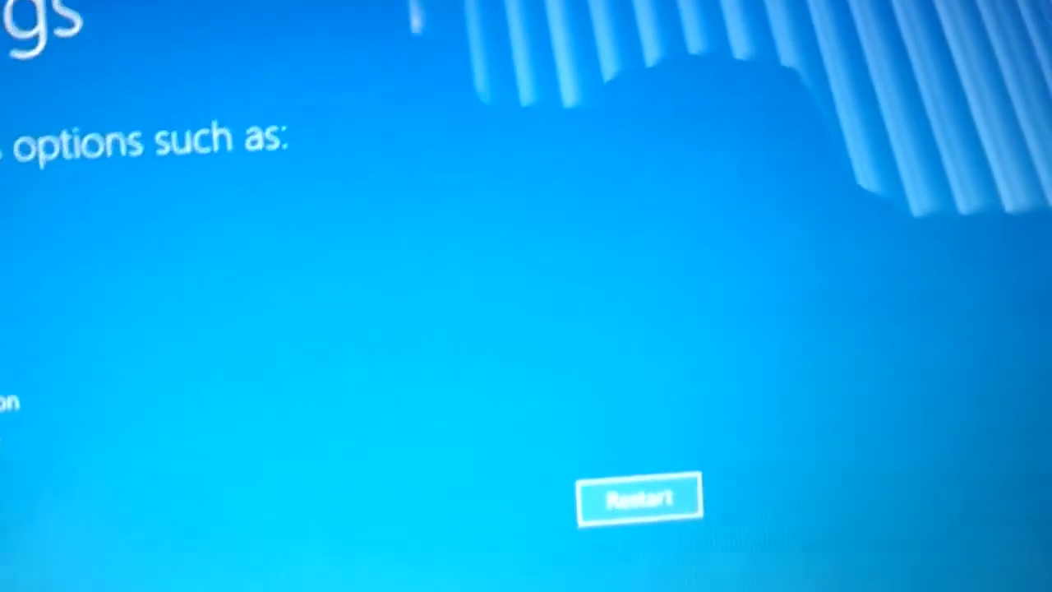
{"action": "left_click", "coordinate": [638, 497]}
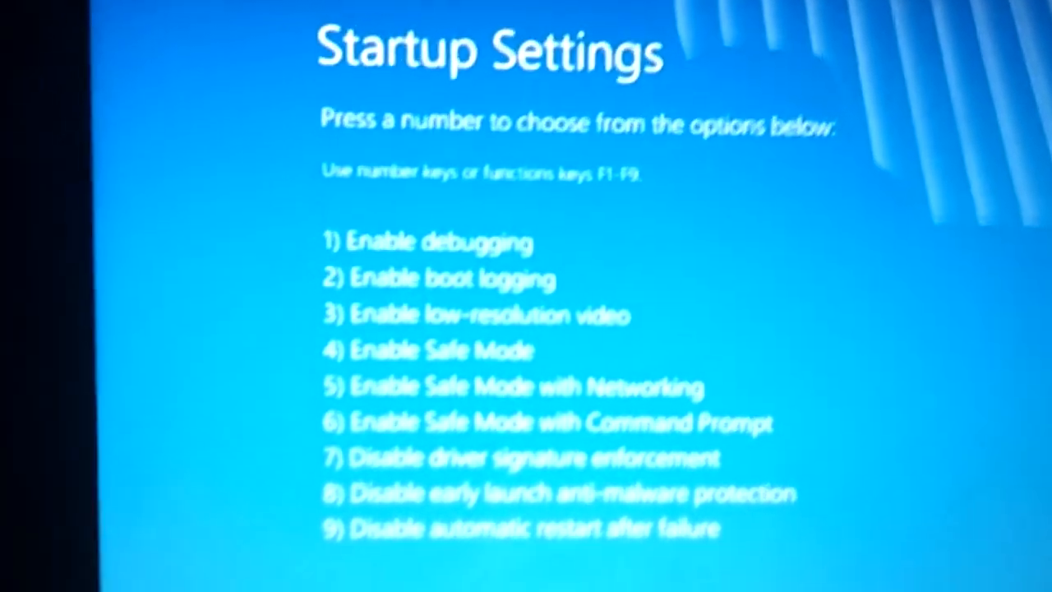